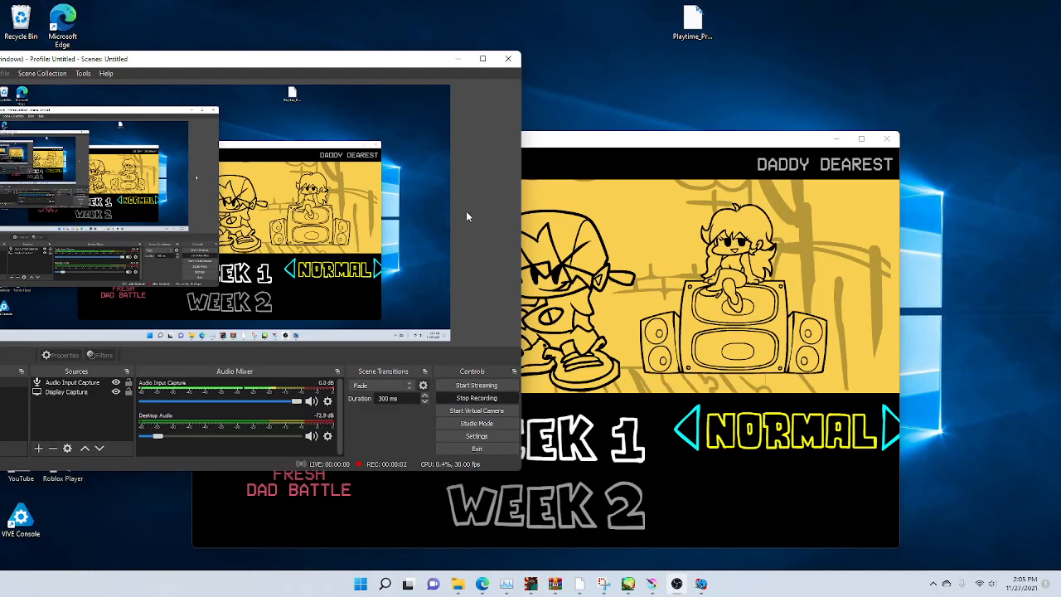
pyautogui.moveTo(482, 183)
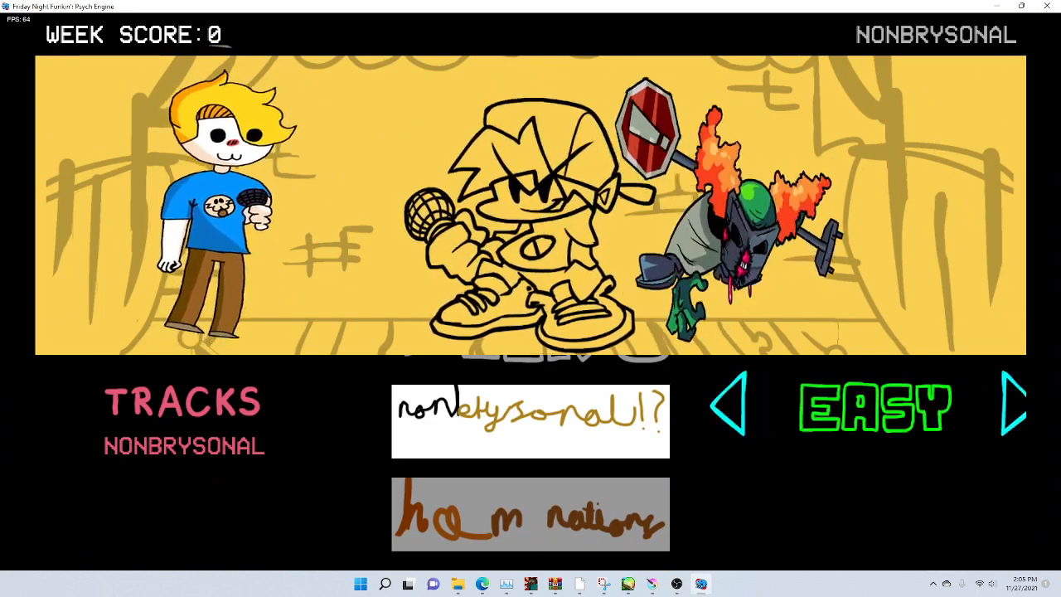
# Select the Ham Stratogy! week (Hamnations) in Story Mode and set difficulty to Easy
pyautogui.click(1016, 406)
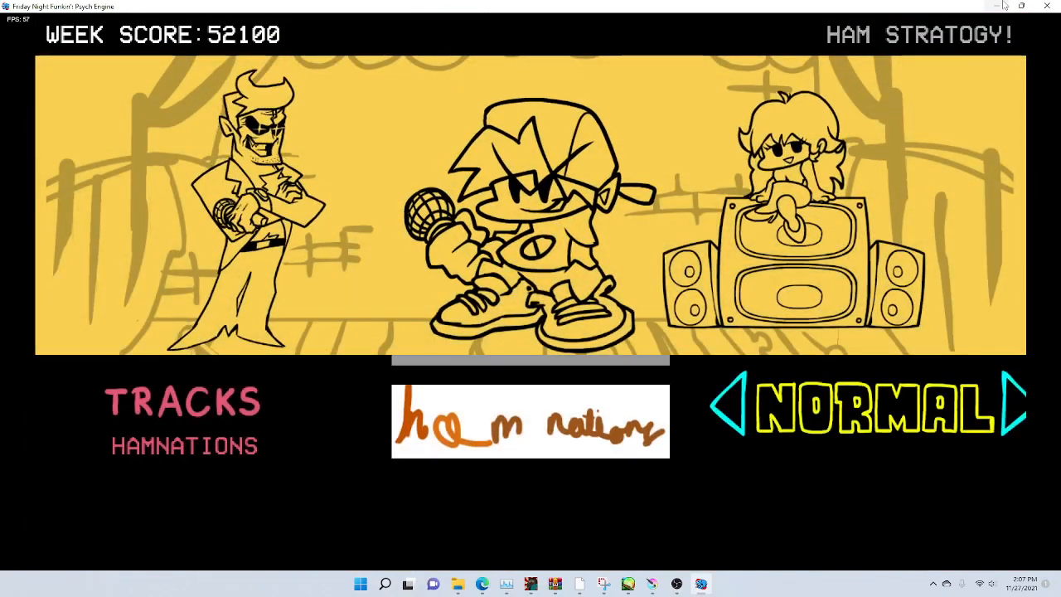
pyautogui.click(736, 404)
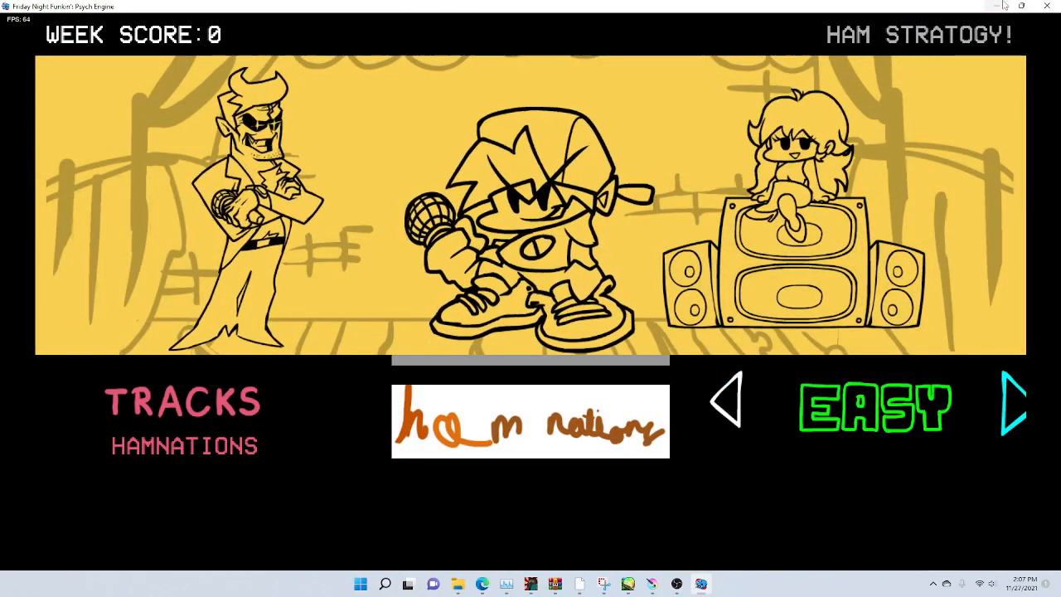
# Cycle the story weeks past Week 6 to reach Nonbrysonal, keeping Easy difficulty
pyautogui.click(1015, 404)
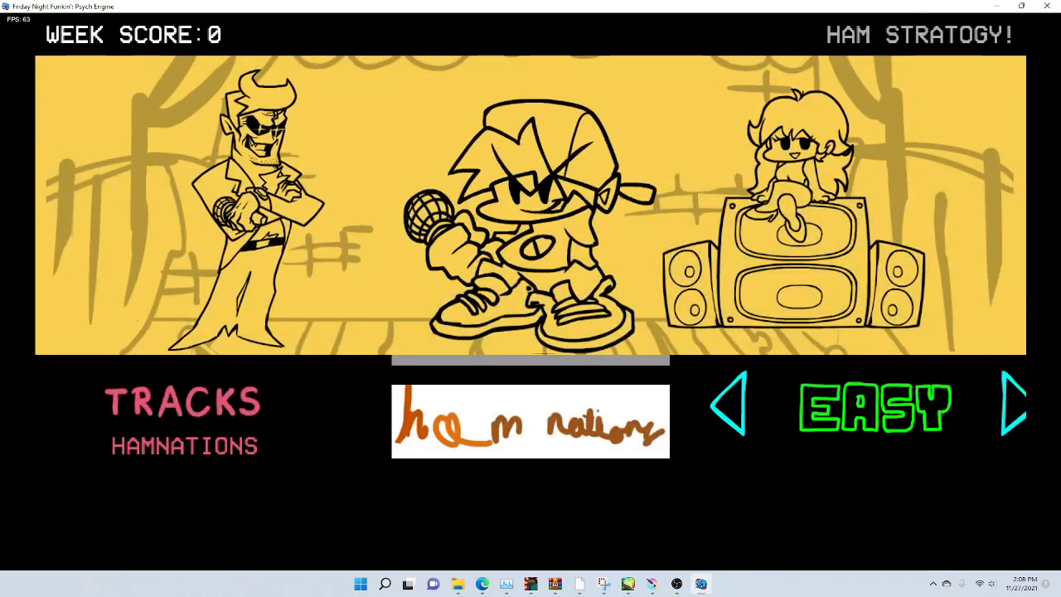
pyautogui.click(1014, 406)
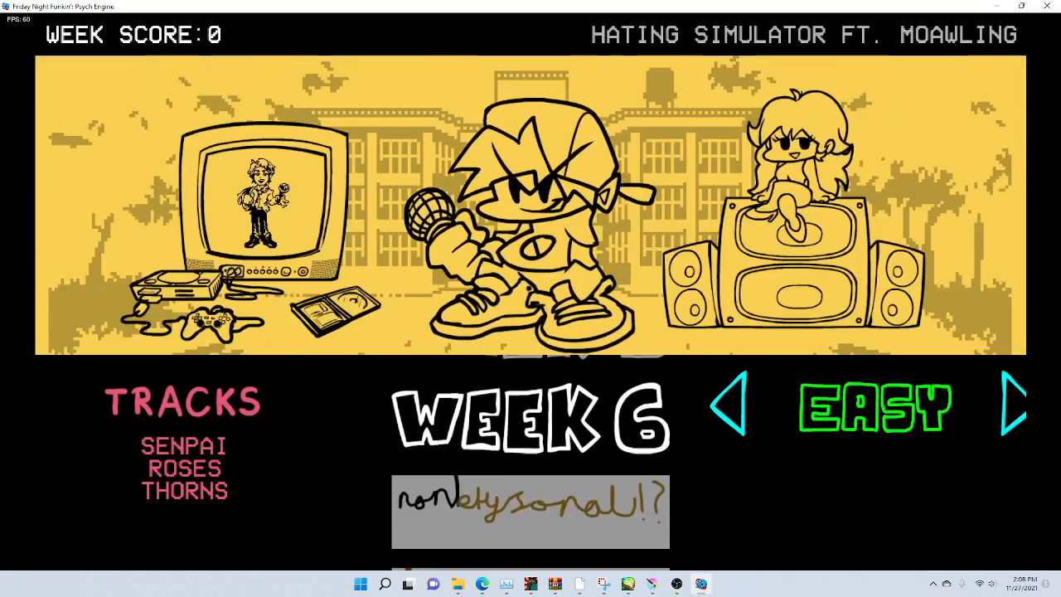
pyautogui.click(1012, 405)
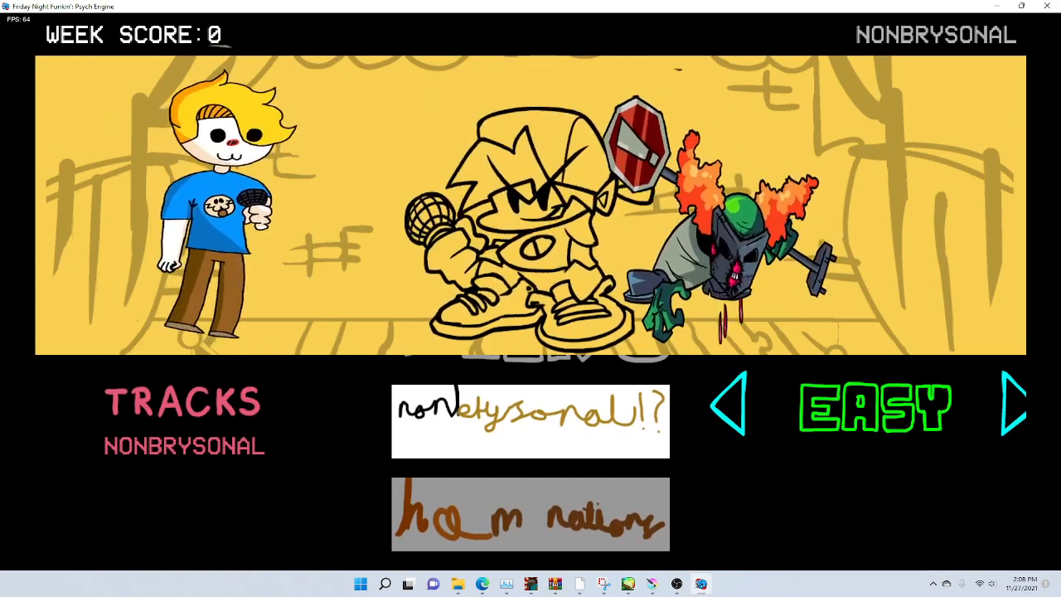